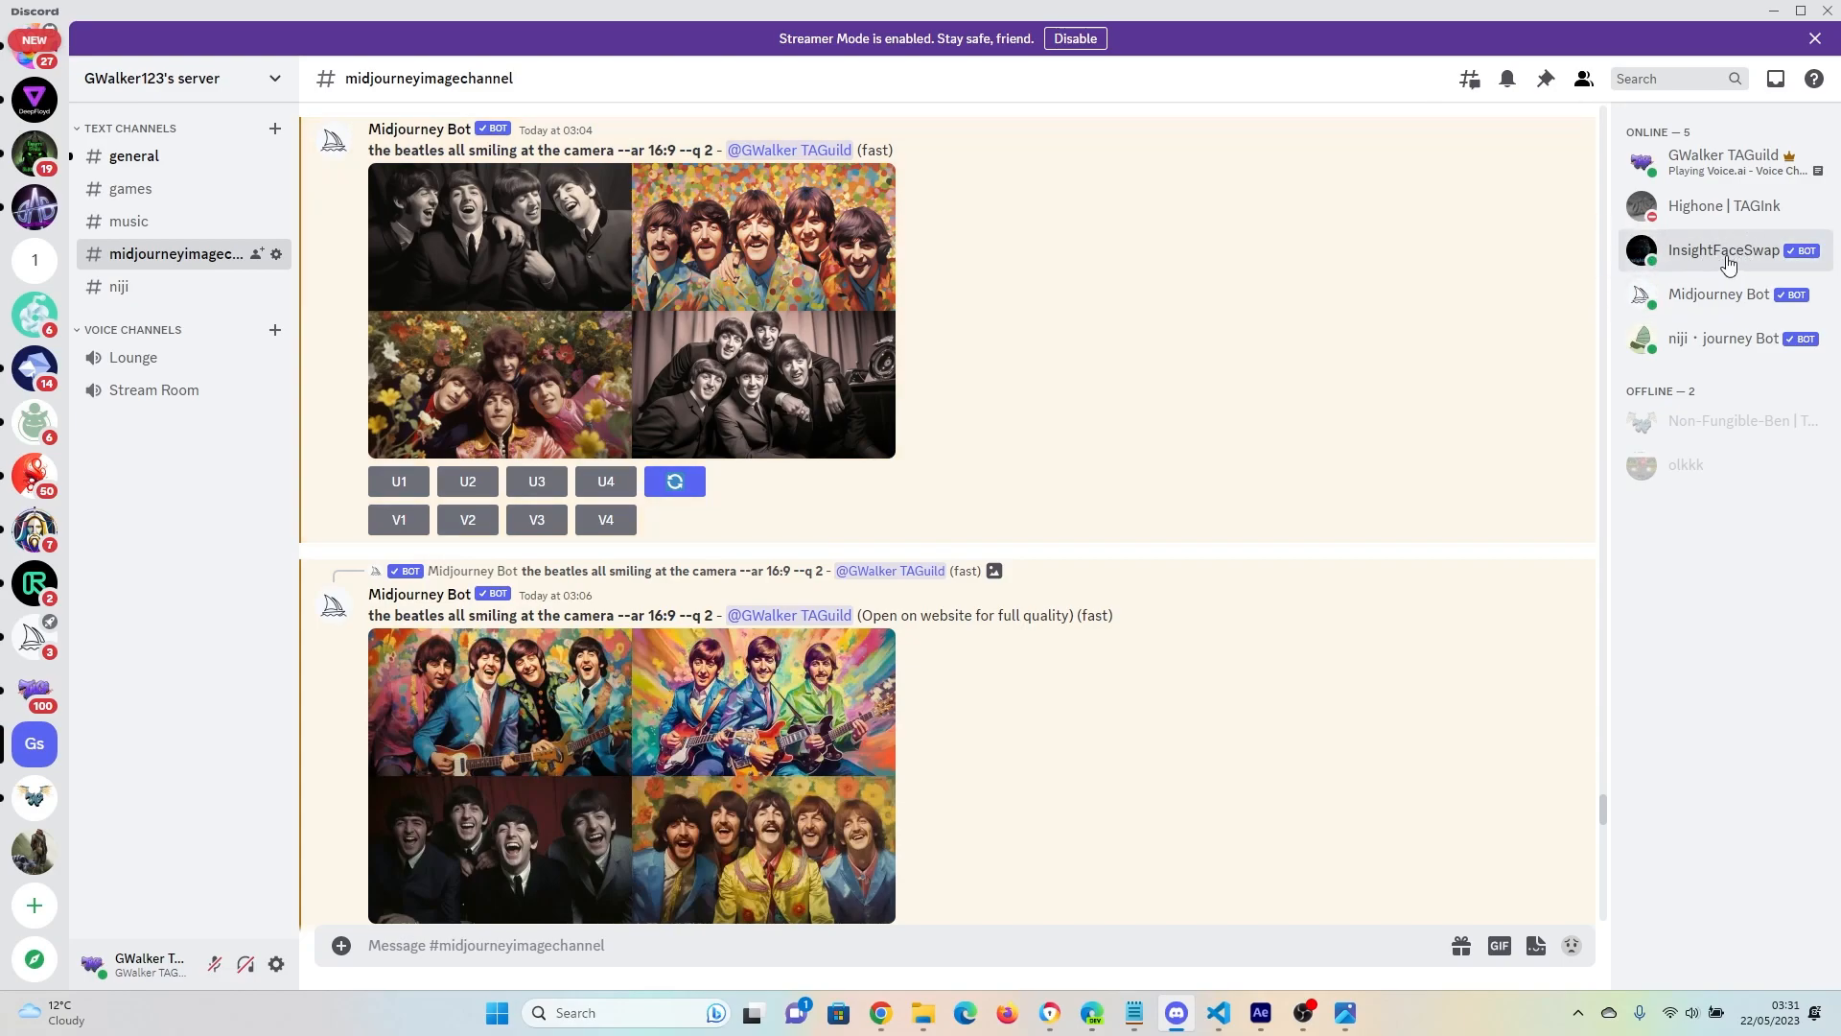
type("/")
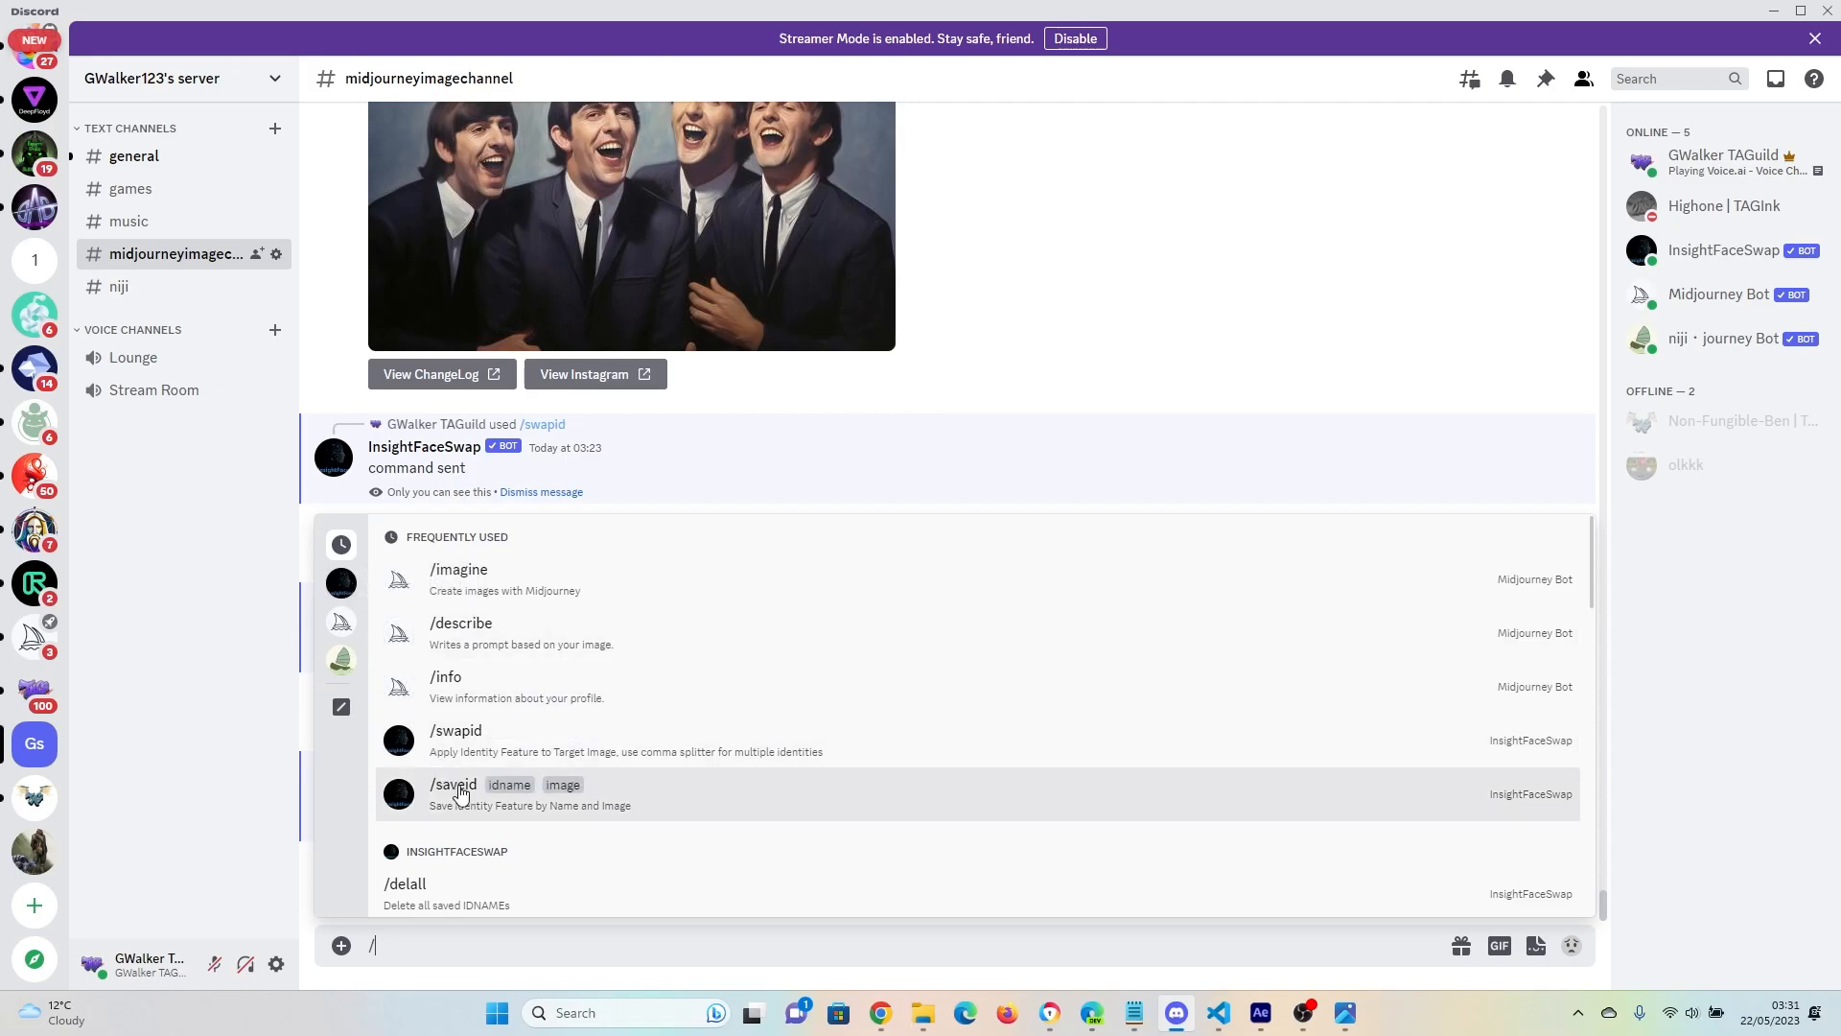